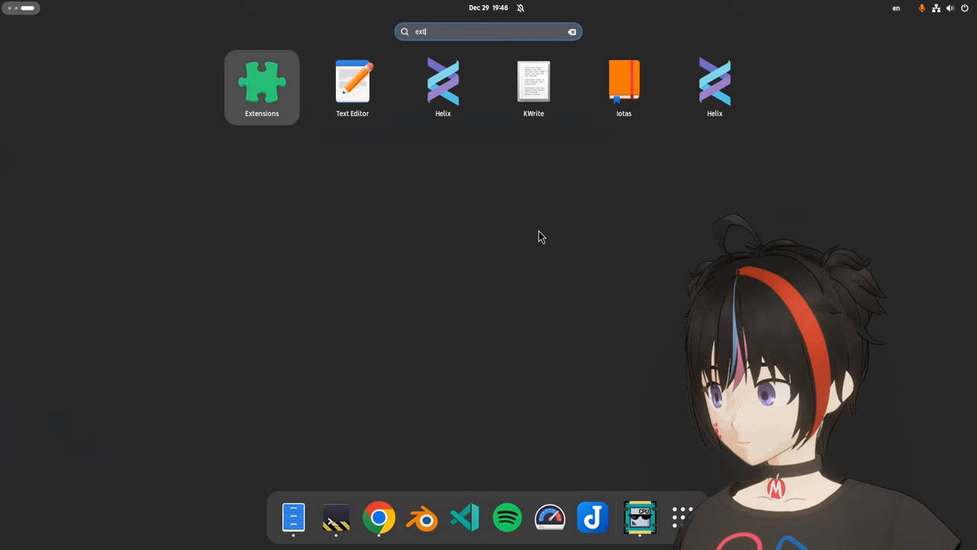
# Step: Launch the Extensions app from search and scroll the user extensions down to Hanabi
pyautogui.click(262, 82)
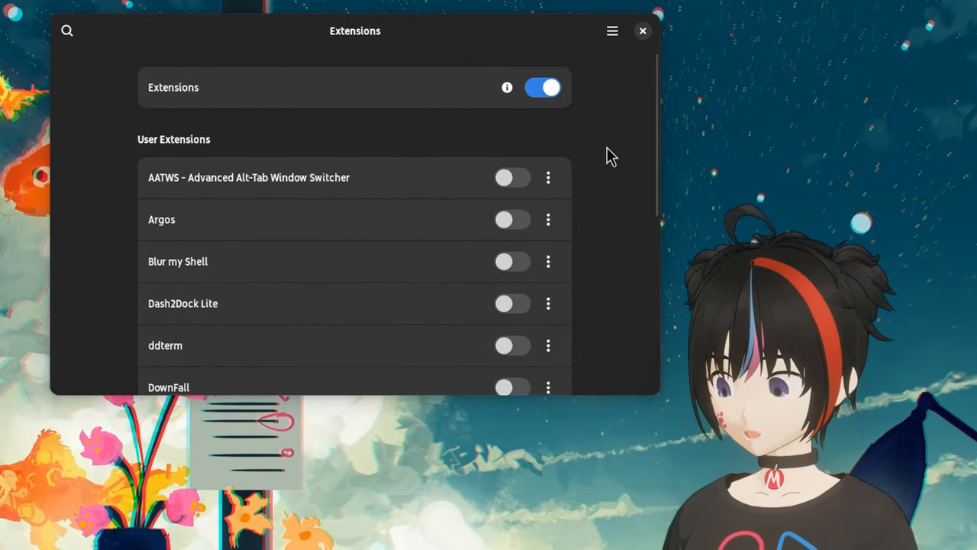
pyautogui.scroll(-3)
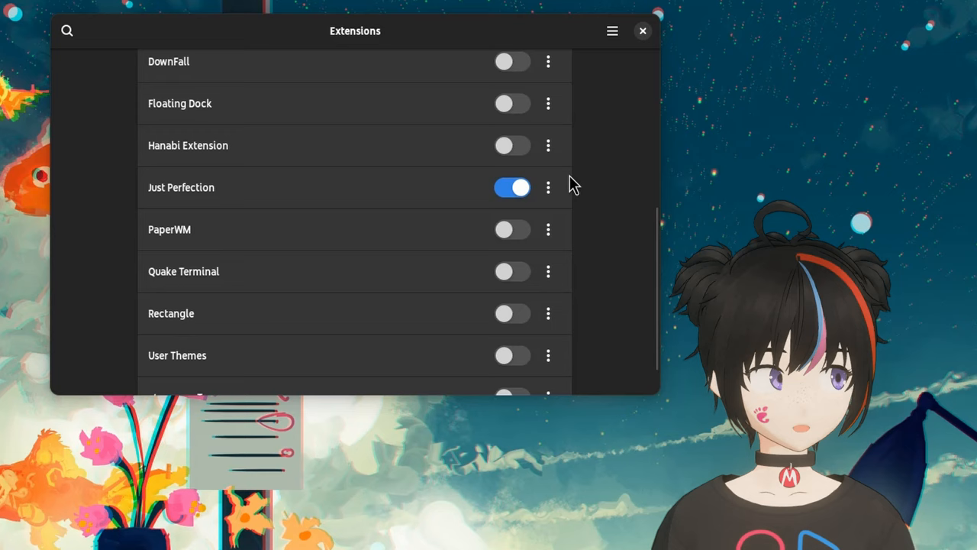
# Step: Switch on Hanabi Extension via its details popover, then close the popover
pyautogui.click(547, 145)
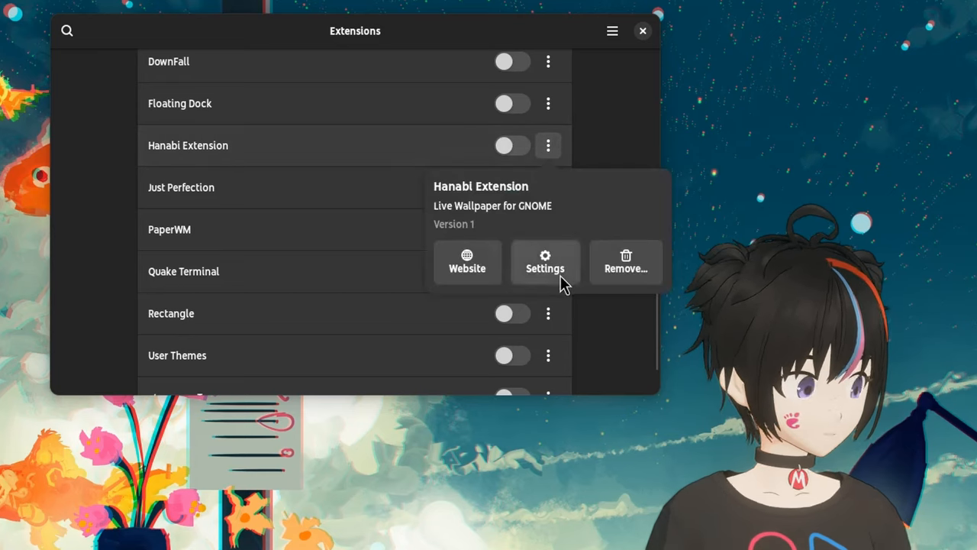
pyautogui.moveTo(617, 155)
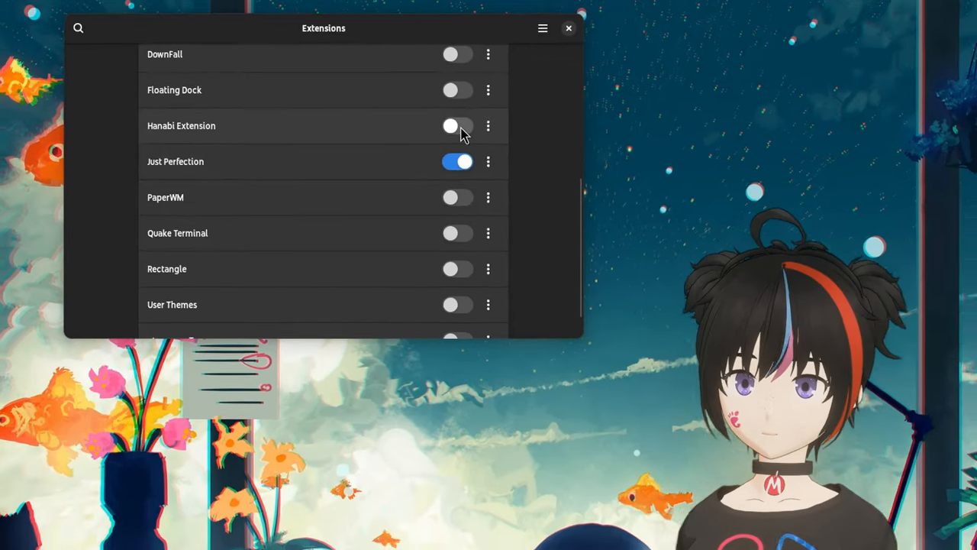
pyautogui.click(457, 125)
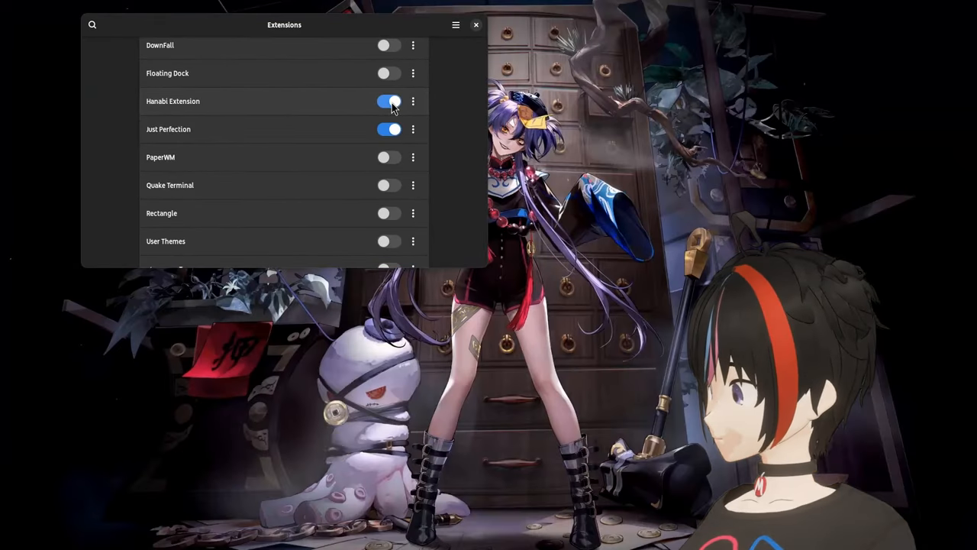
pyautogui.moveTo(402, 27)
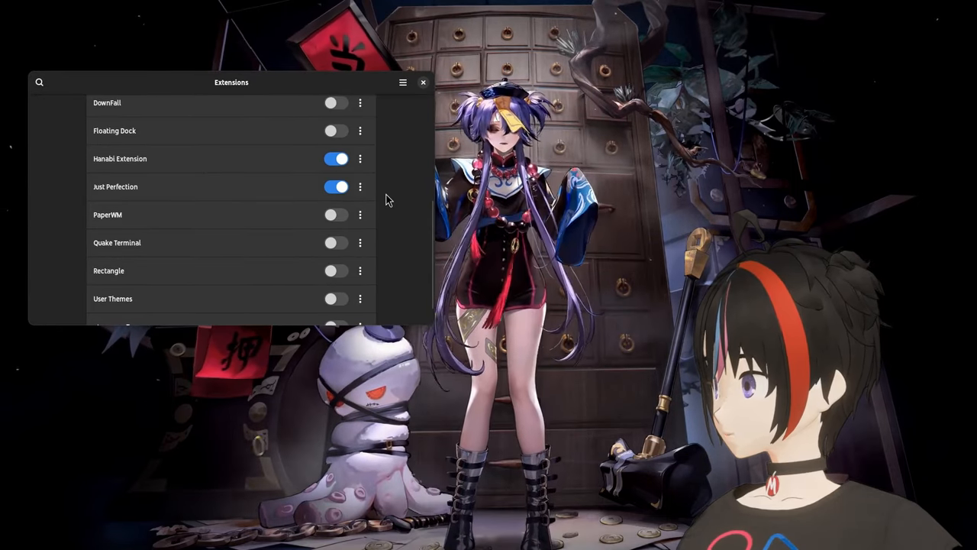
pyautogui.click(360, 159)
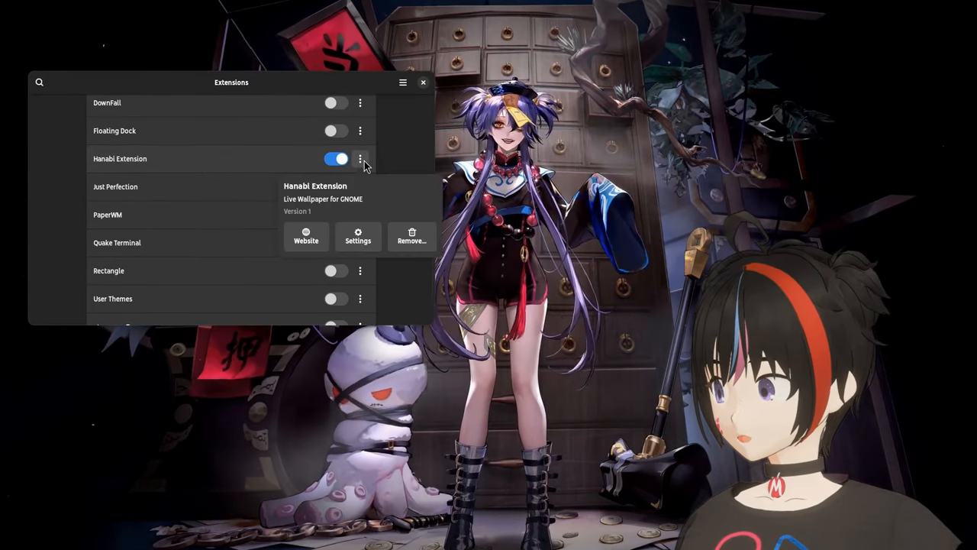
pyautogui.click(336, 186)
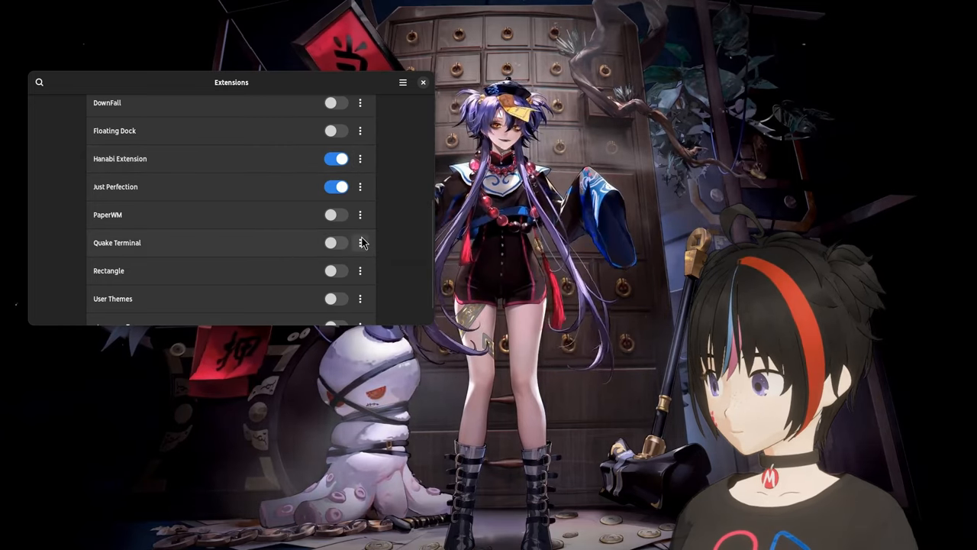
pyautogui.click(360, 159)
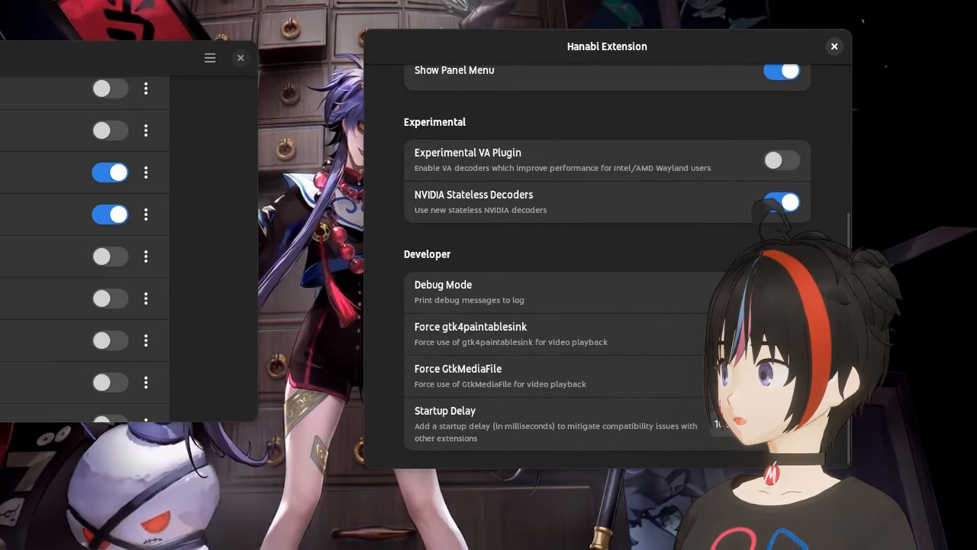
pyautogui.moveTo(655, 141)
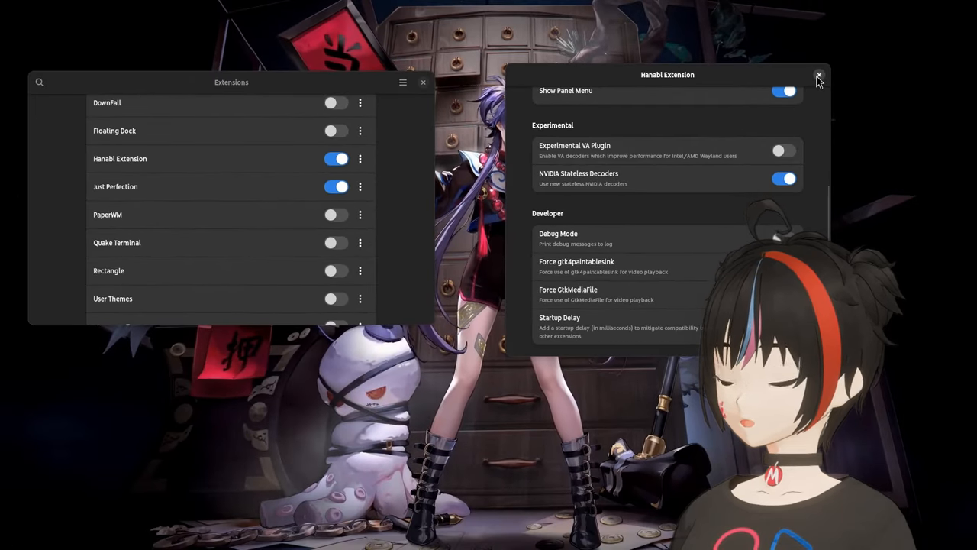
pyautogui.click(818, 76)
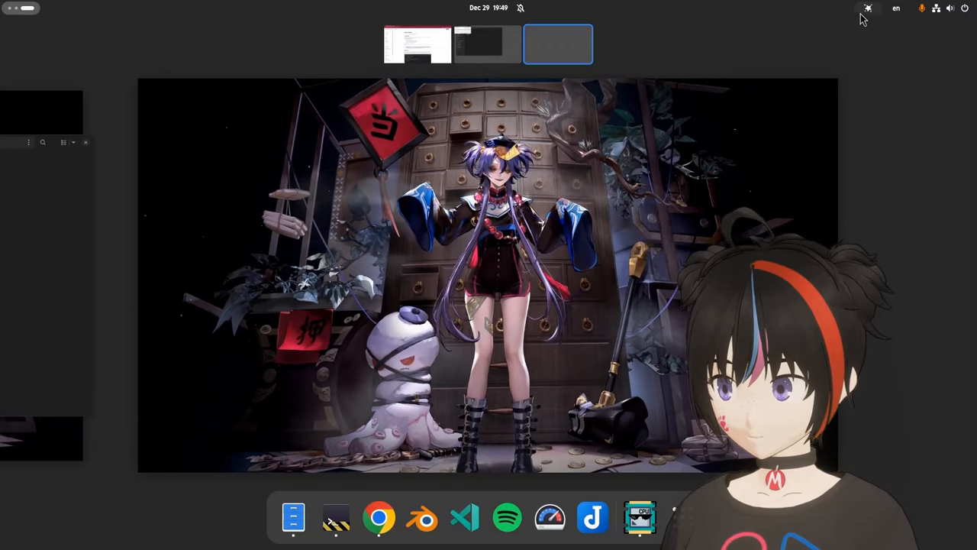
# Step: Choose Play from the Hanabi top-bar menu to start the video wallpaper
pyautogui.click(867, 9)
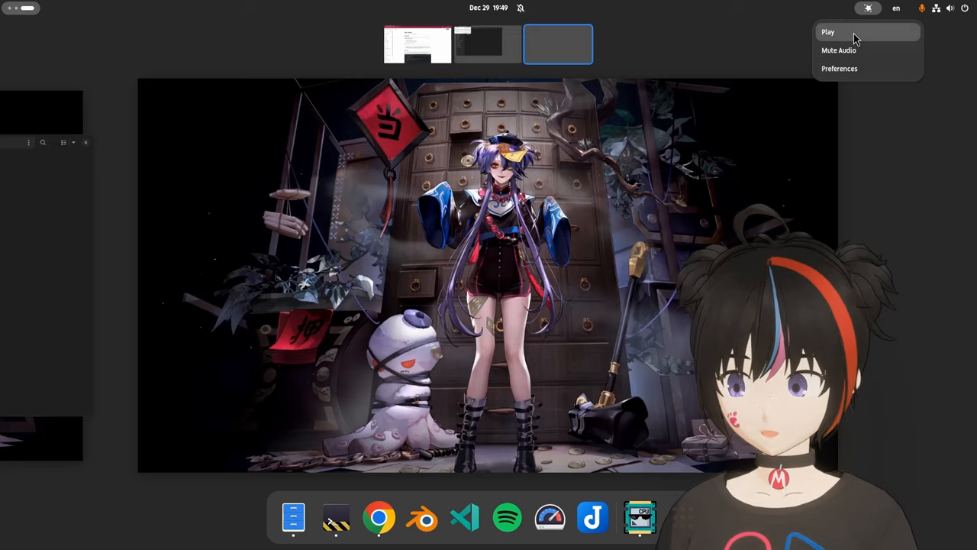
pyautogui.click(827, 32)
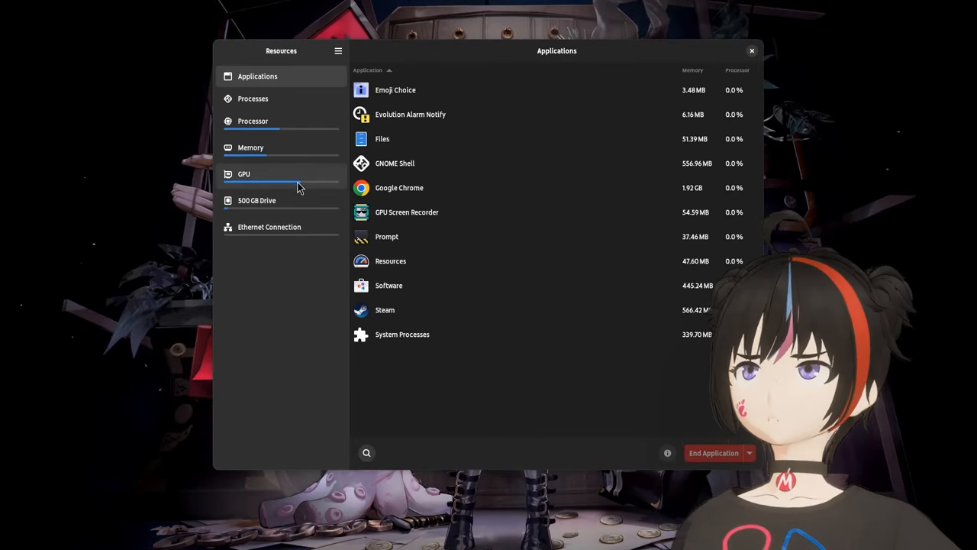
# Step: Compare the GPU and Processor usage pages in Resources, then return to the overview
pyautogui.click(244, 174)
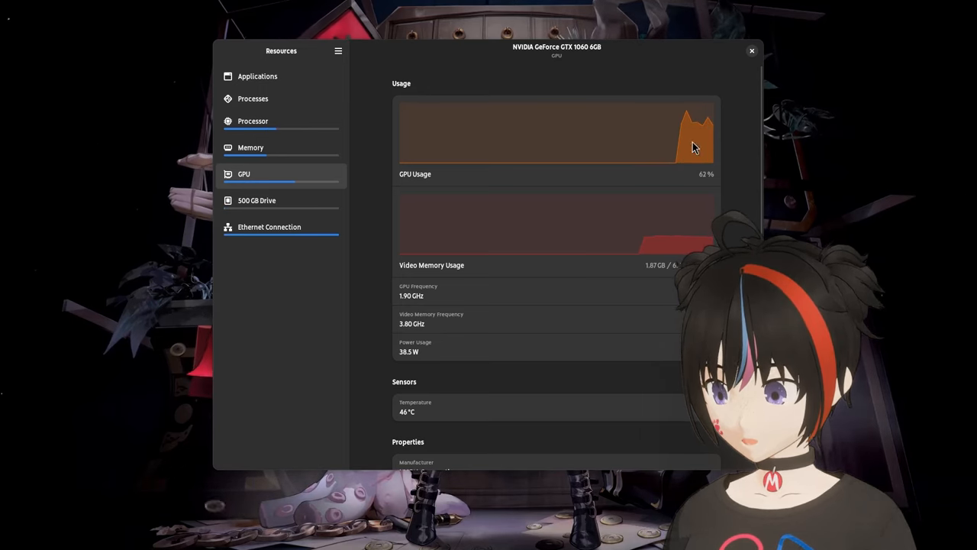
pyautogui.moveTo(309, 130)
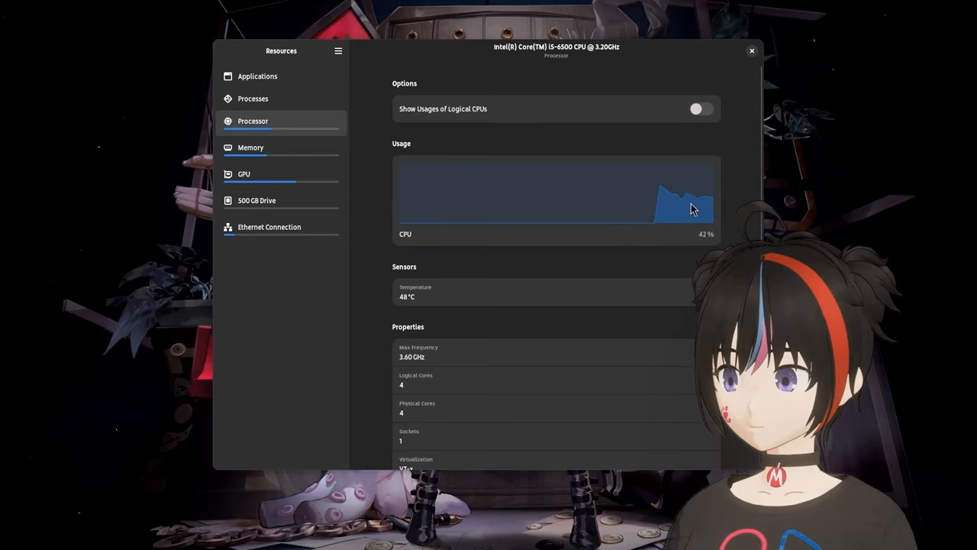
pyautogui.moveTo(576, 197)
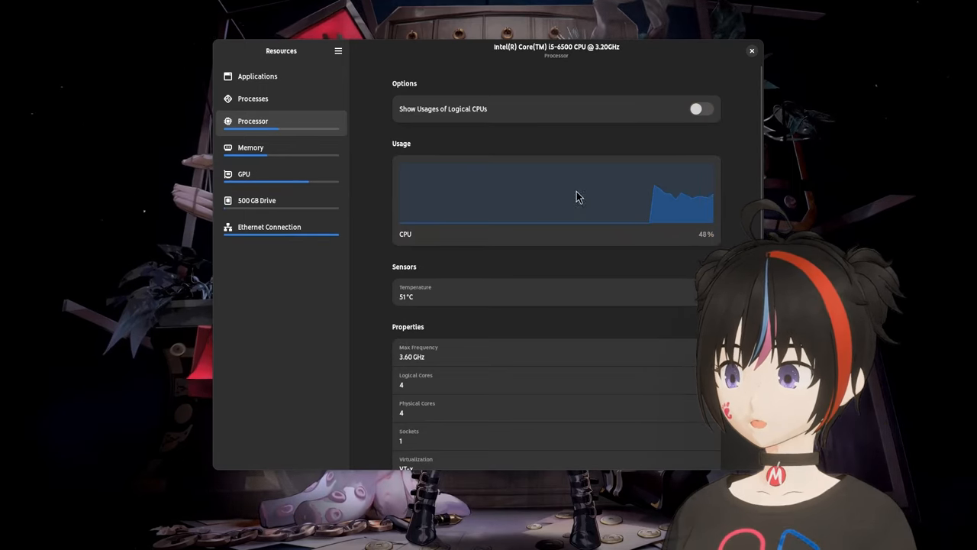
pyautogui.moveTo(290, 176)
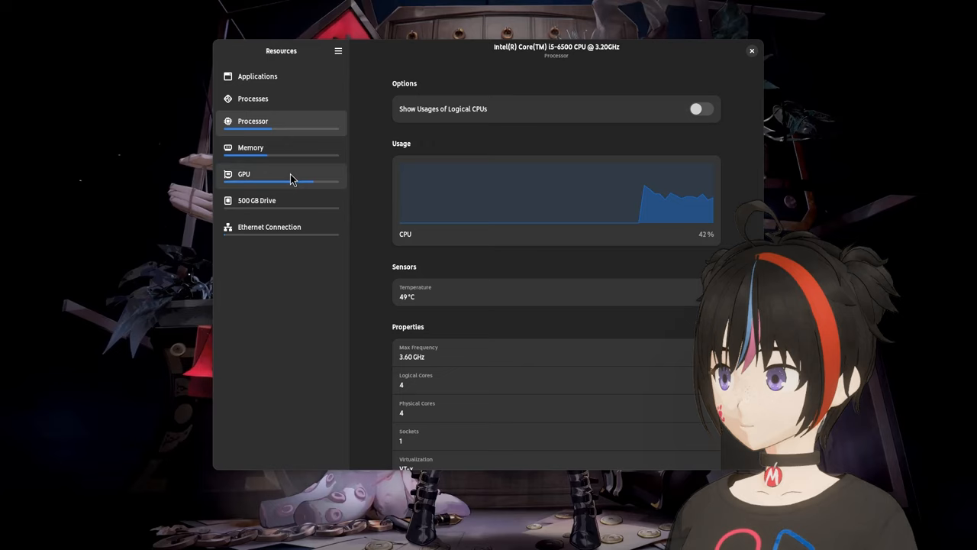
pyautogui.click(243, 174)
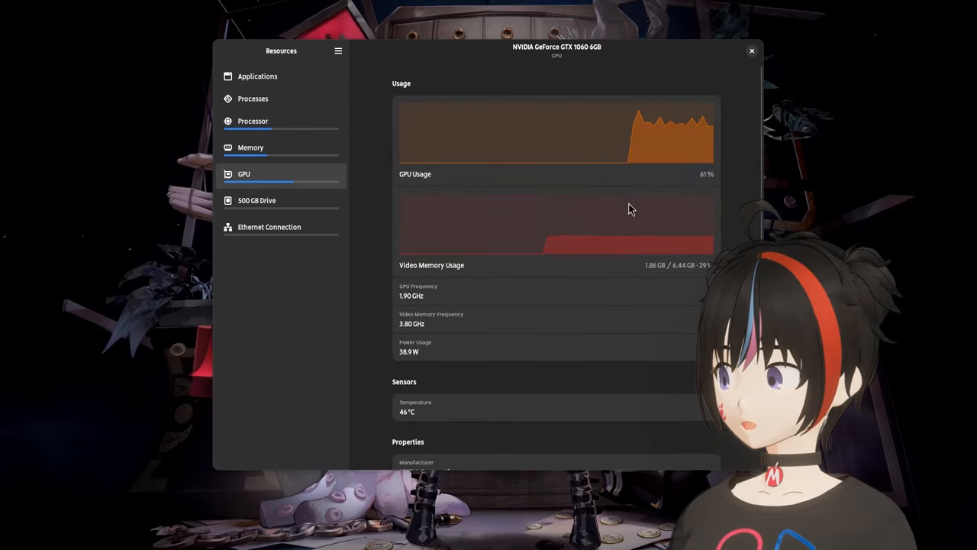
pyautogui.press('Super')
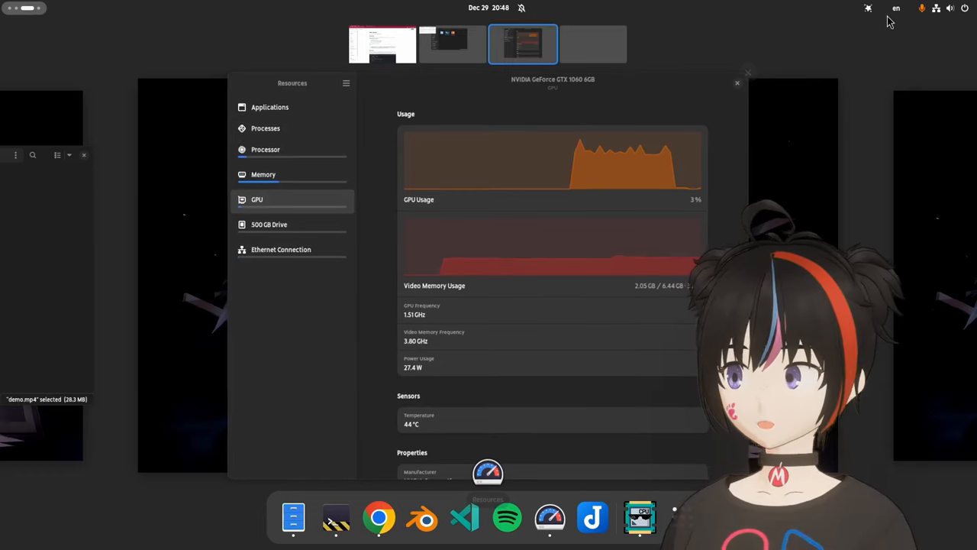
# Step: Open the Hanabi top-bar menu showing Play, Mute Audio and Preferences
pyautogui.click(868, 9)
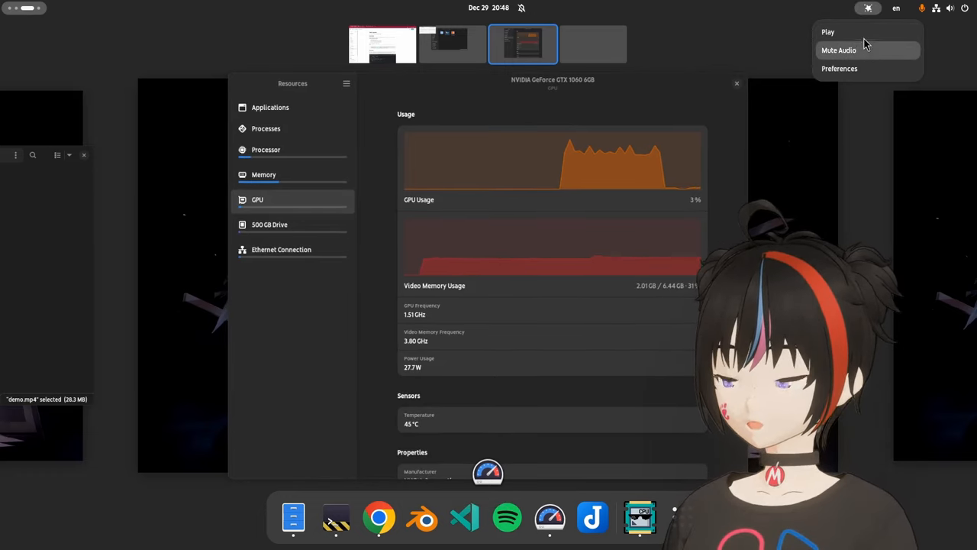